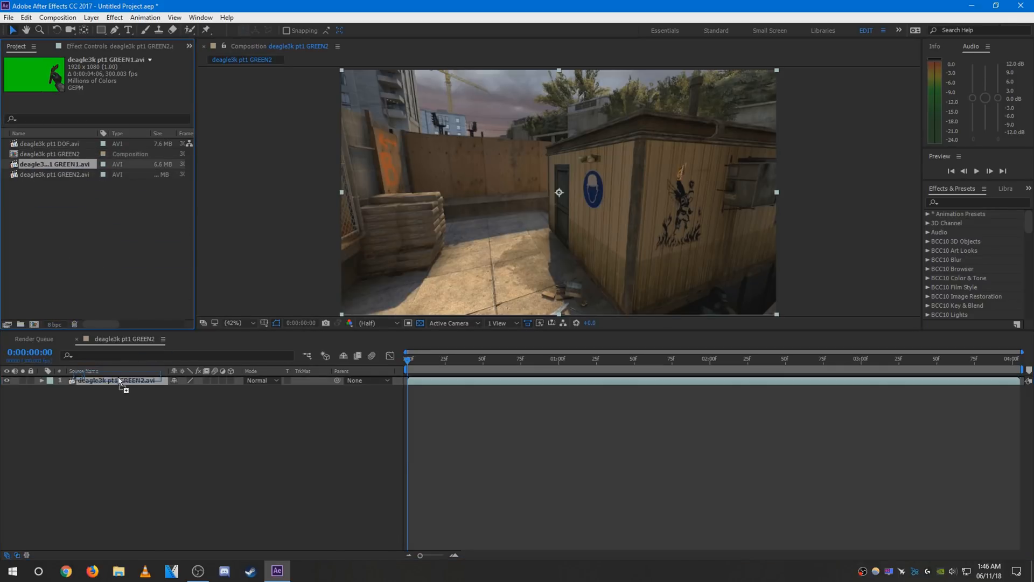
- Drag the GREEN1, DOF and GREEN2 footage into the timeline with GREEN1 on top
left_click_drag(56, 164, 118, 380)
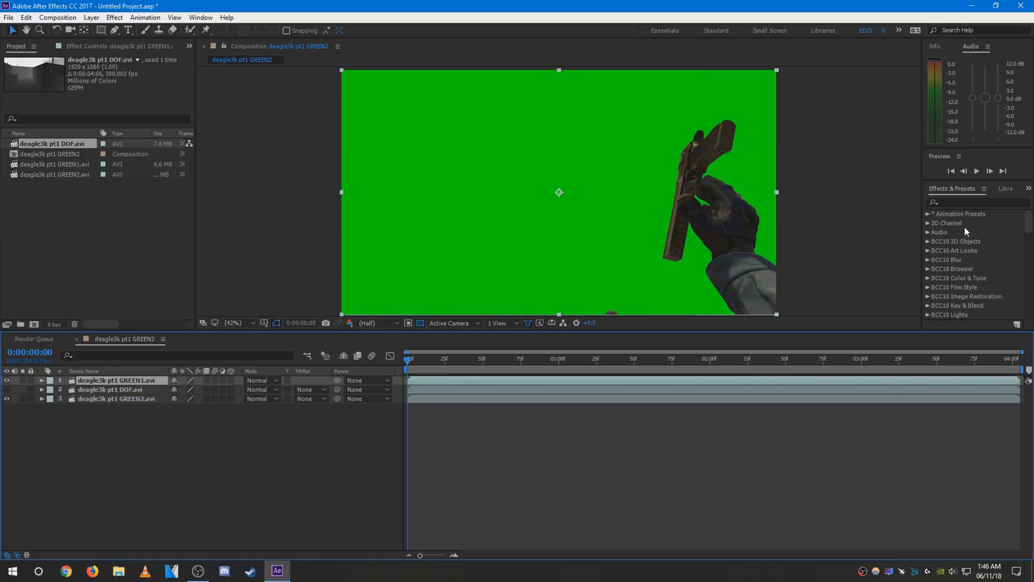
mouse_move(966, 203)
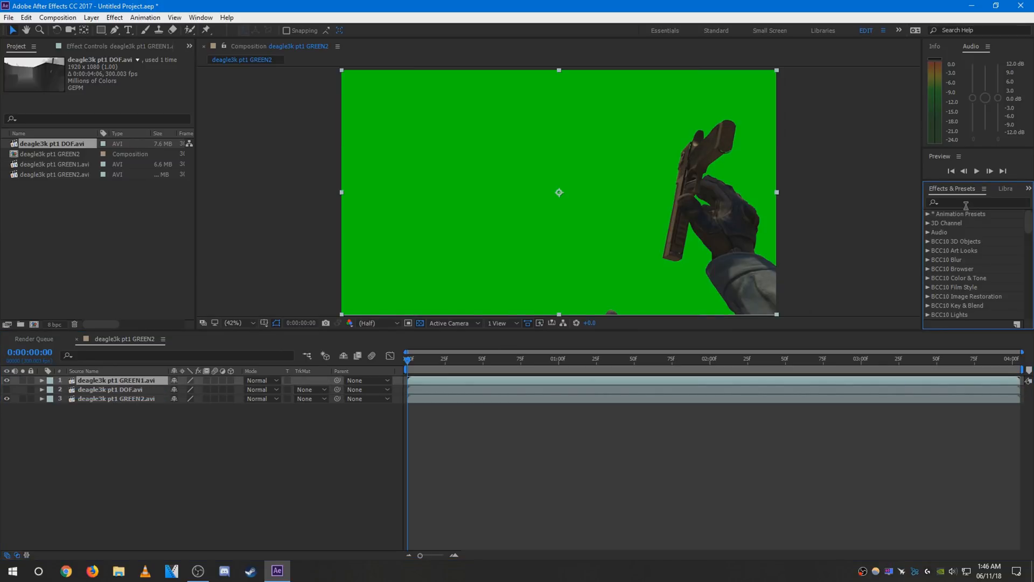
- Apply Keylight to GREEN1, sample the green as Screen Colour, and scrub to check the key
type("keylight")
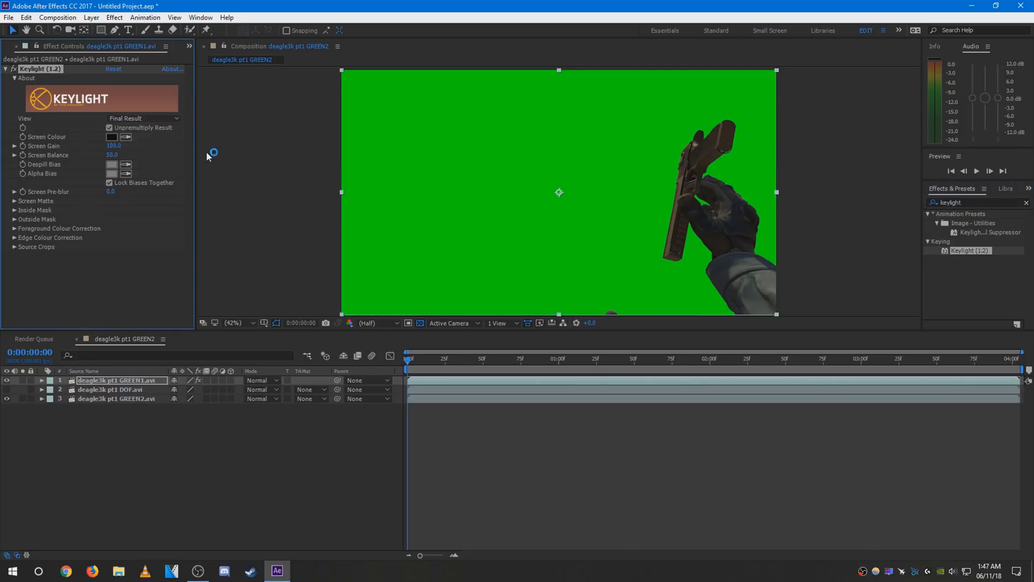
left_click(111, 137)
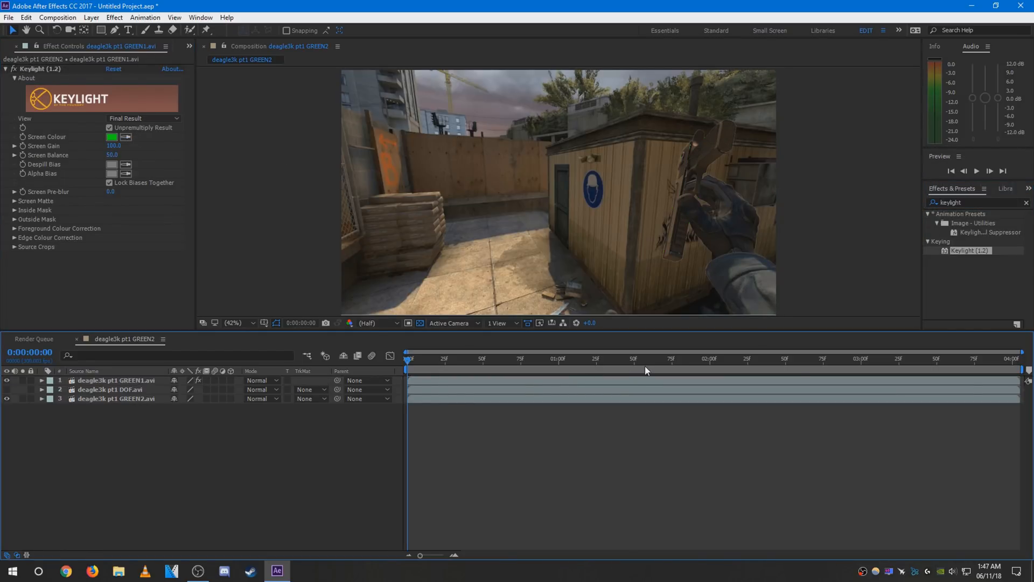
mouse_move(739, 365)
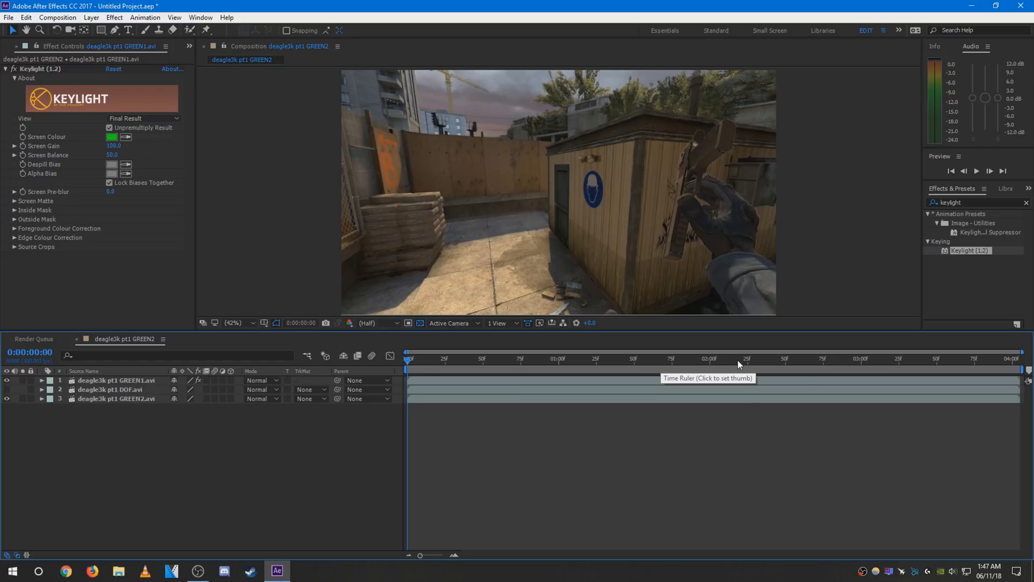
left_click(777, 358)
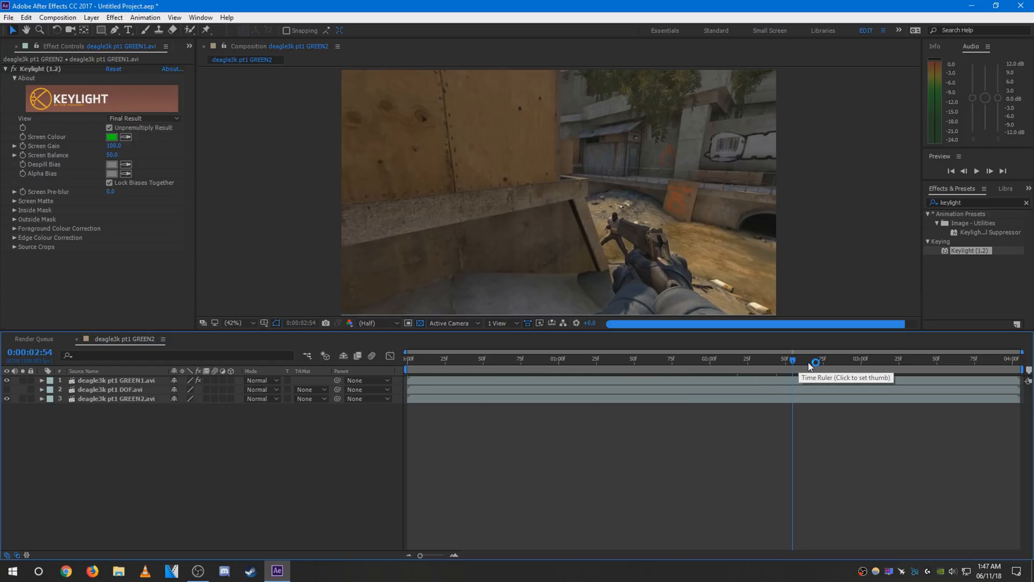
left_click_drag(815, 363, 833, 362)
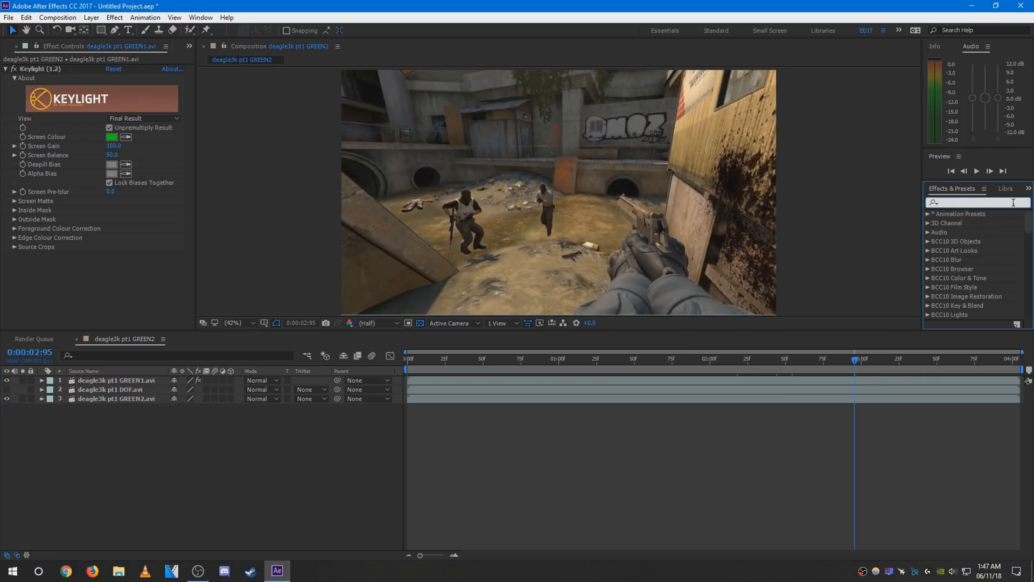
- Apply Glitchify to GREEN2 with vertical channel scale, Offset 100, and Color Glitch disabled
type("glitcv")
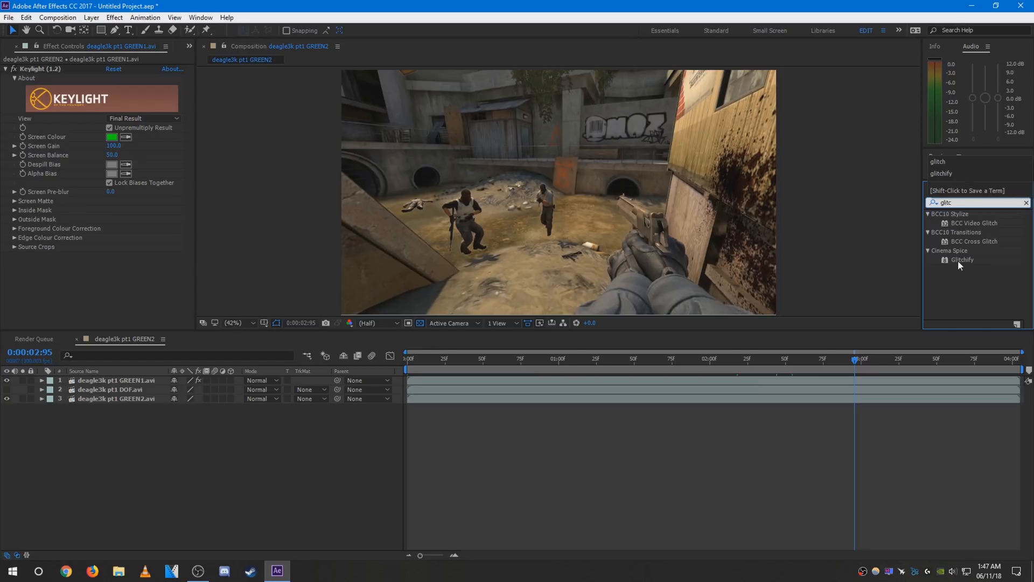
double_click(962, 259)
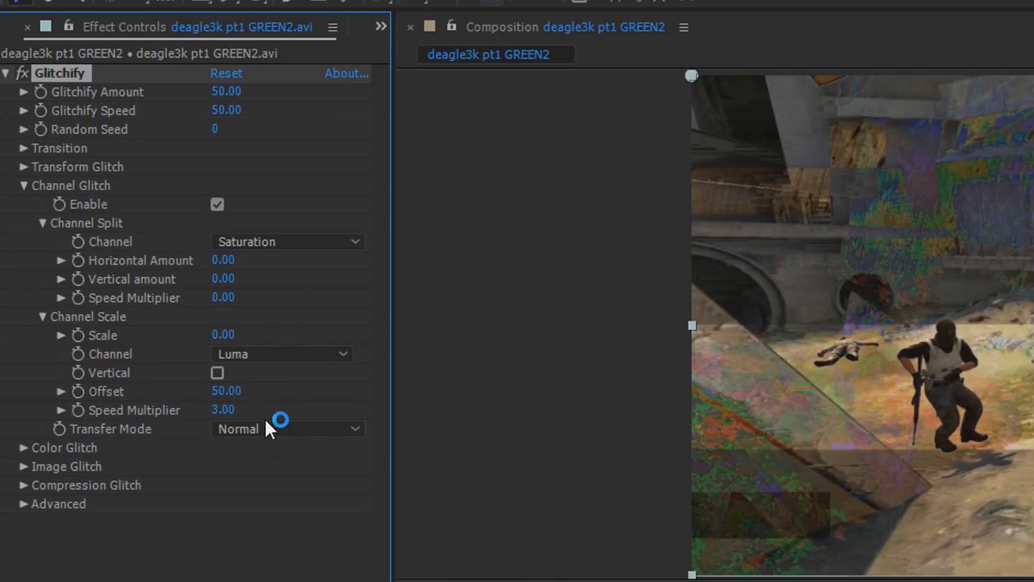
left_click(218, 373)
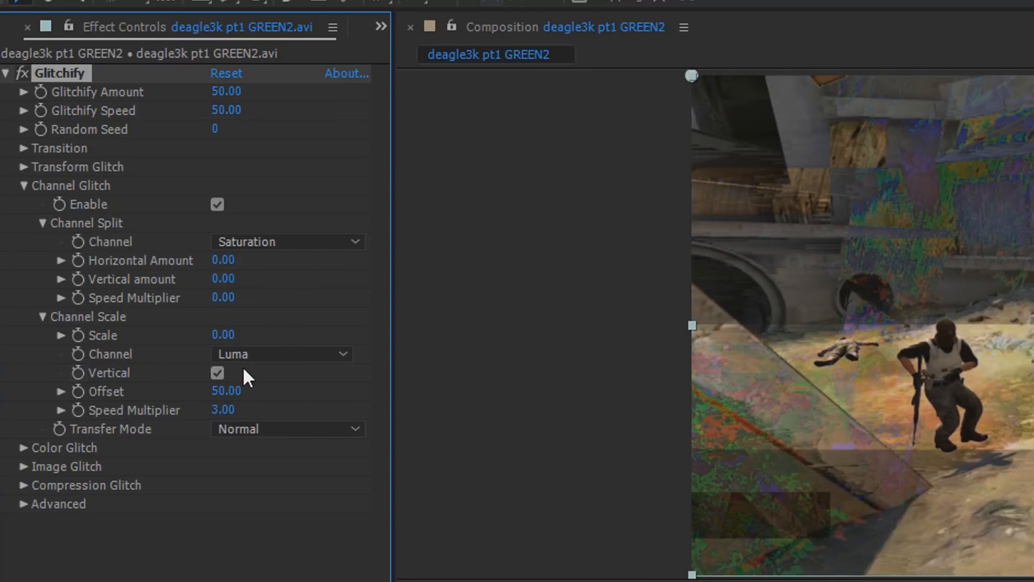
type("10")
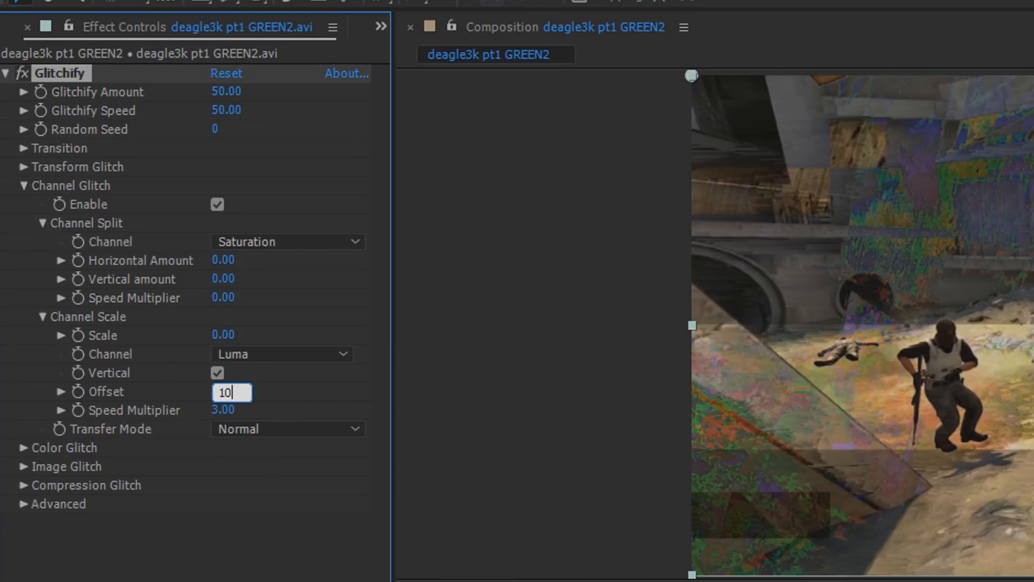
key("Tab")
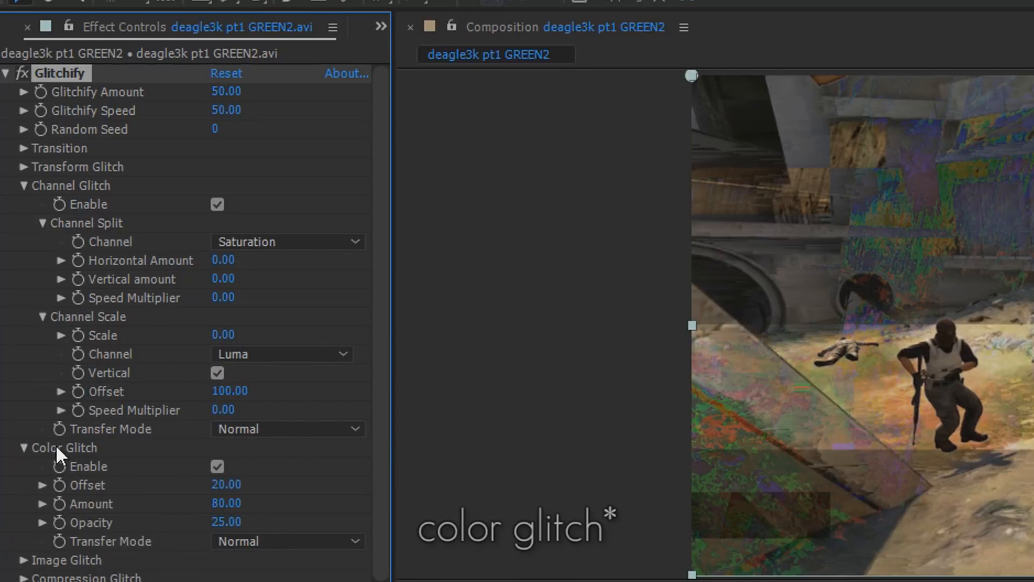
left_click(216, 467)
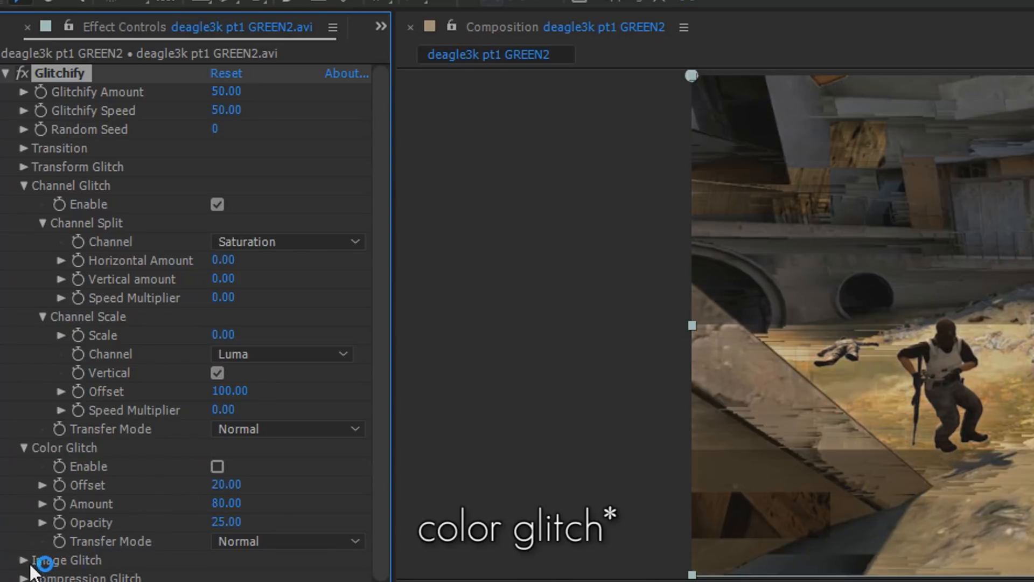
scroll("down", 3)
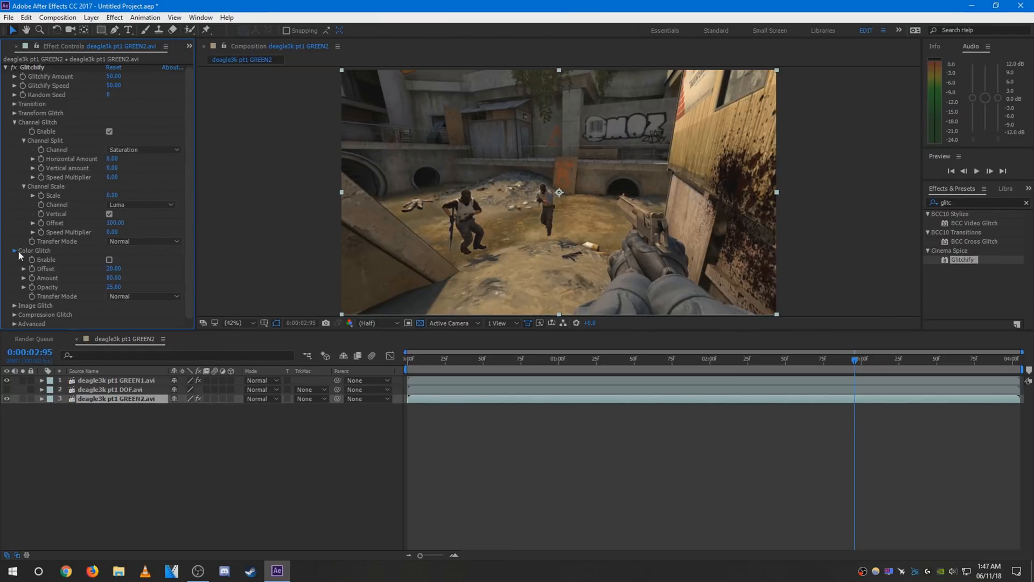
- Twirl open GREEN2's Glitchify Channel Scale and enable the Scale stopwatch for a first keyframe
left_click(13, 250)
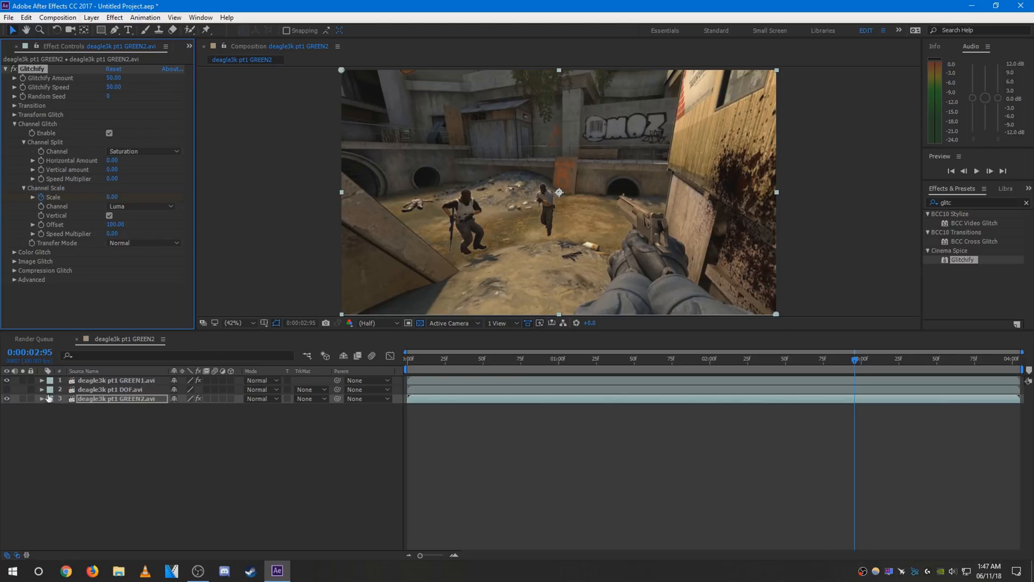
left_click(41, 399)
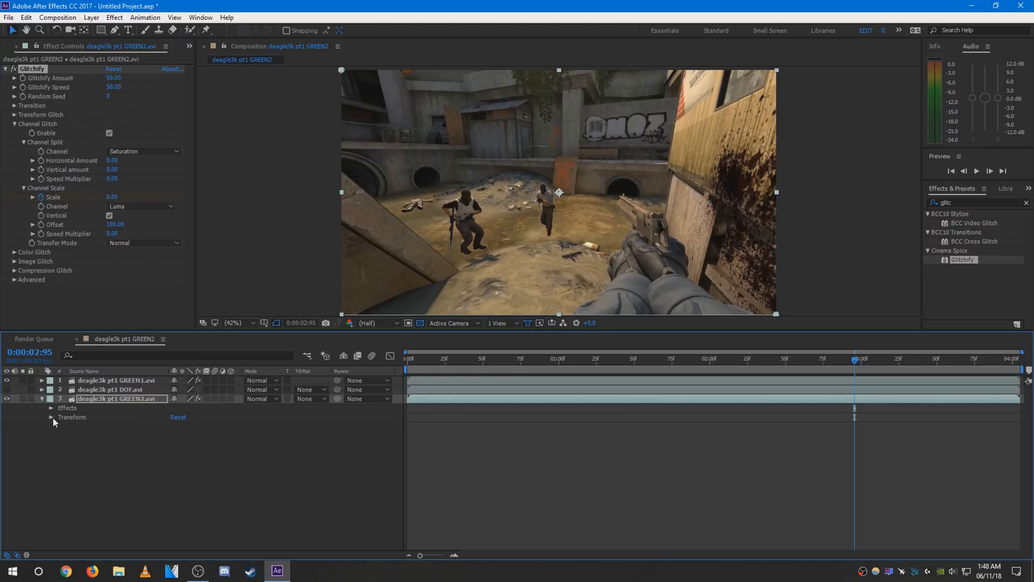
left_click(51, 407)
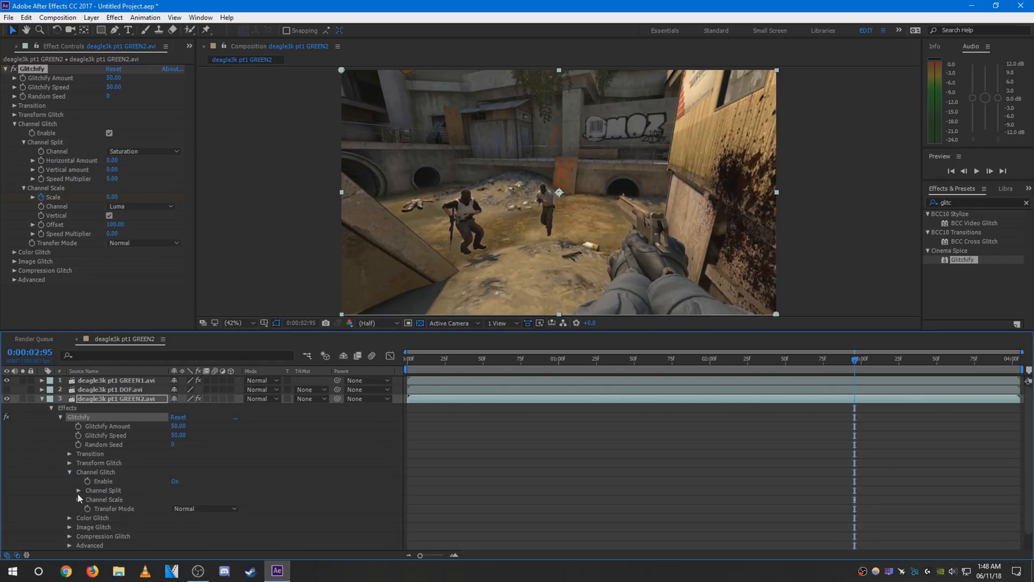
left_click(79, 499)
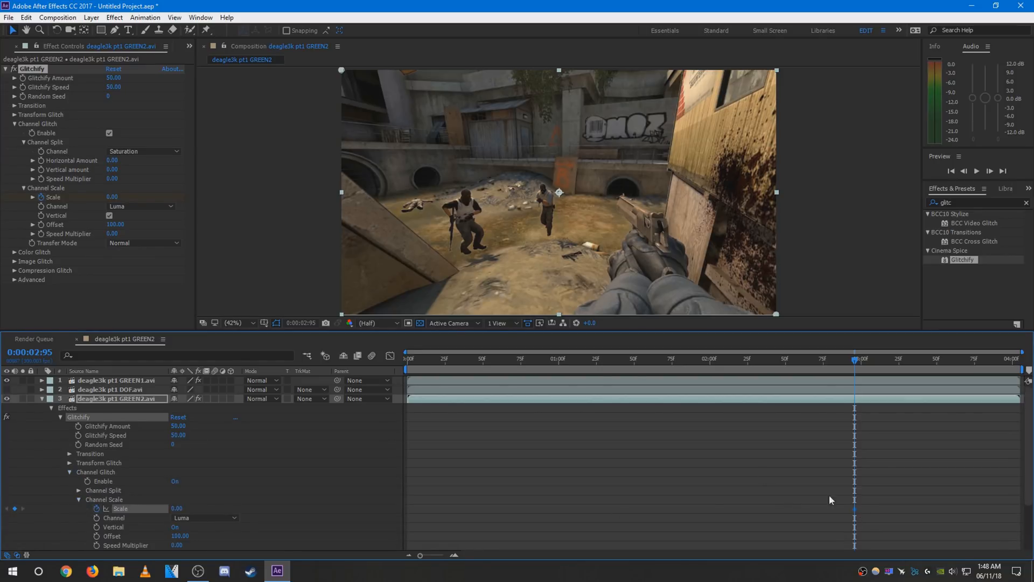
left_click(858, 360)
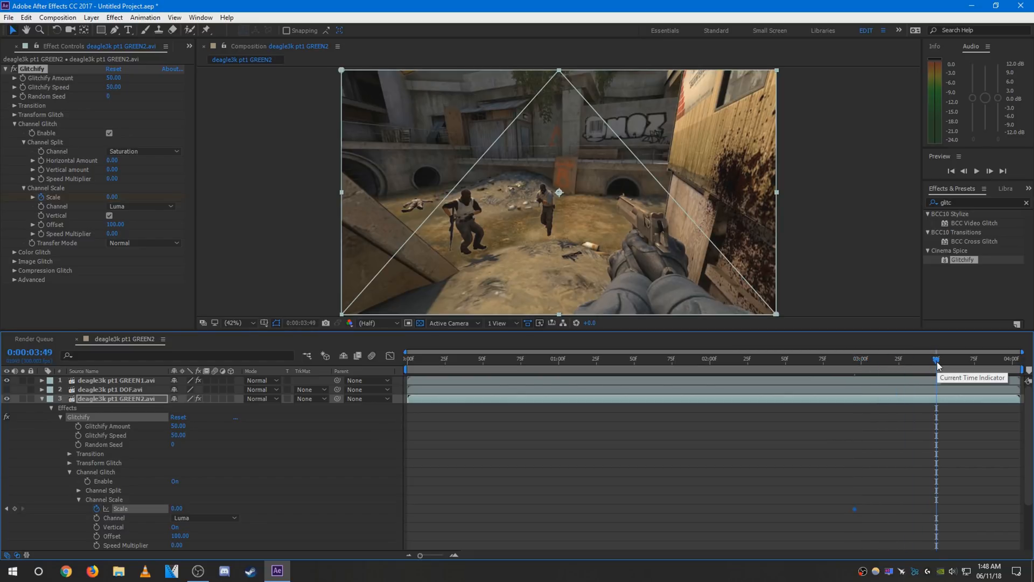
mouse_move(928, 369)
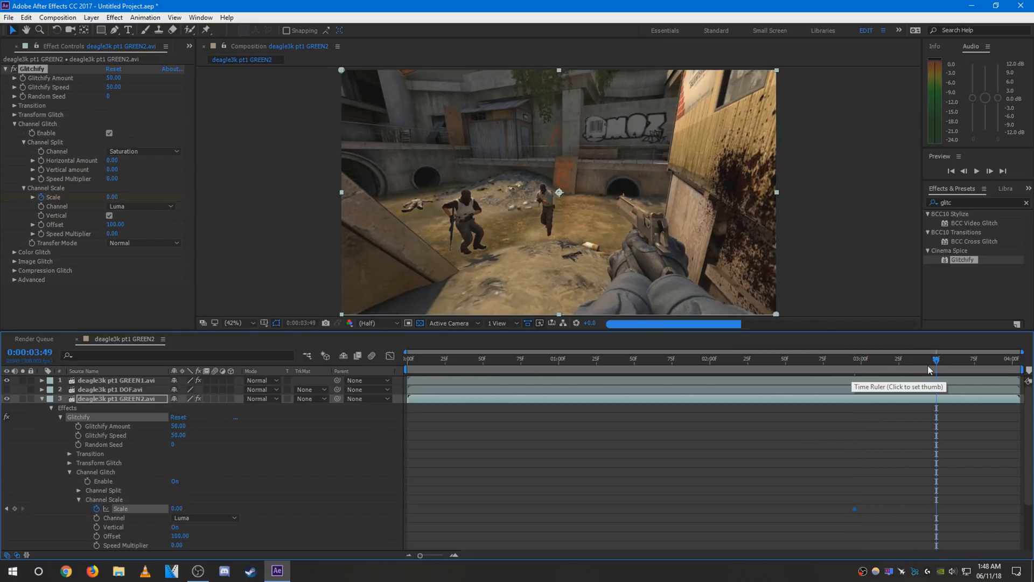
- Set a large negative Scale keyframe later in the clip and preview the glitch ramp
left_click(936, 358)
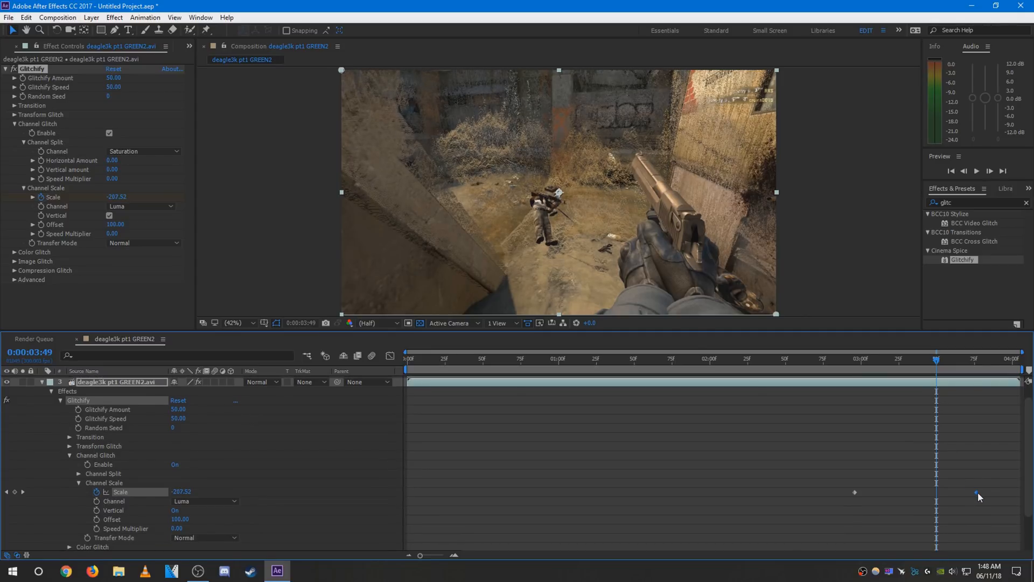
left_click_drag(936, 360, 855, 368)
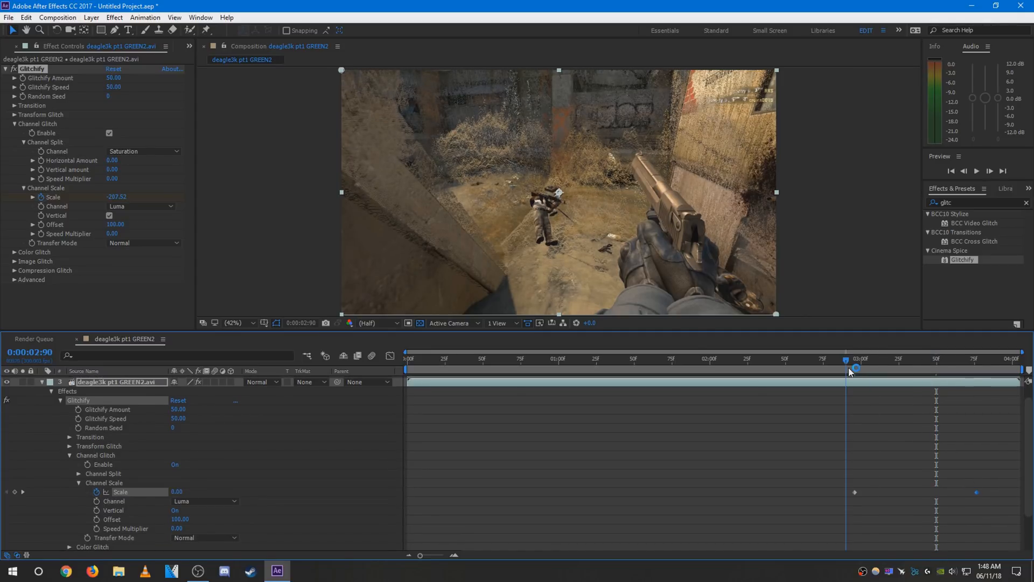
left_click(855, 360)
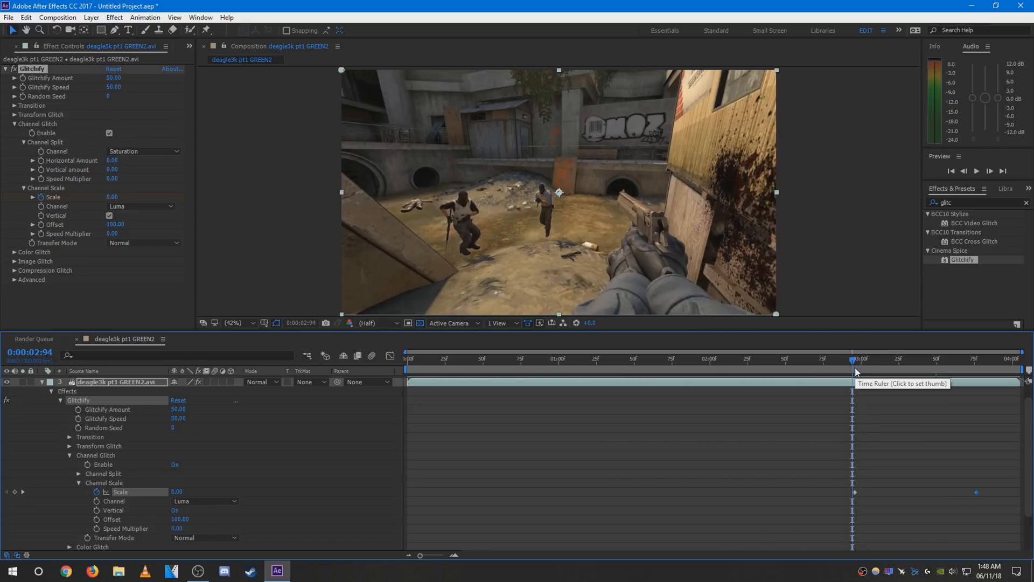
left_click(975, 358)
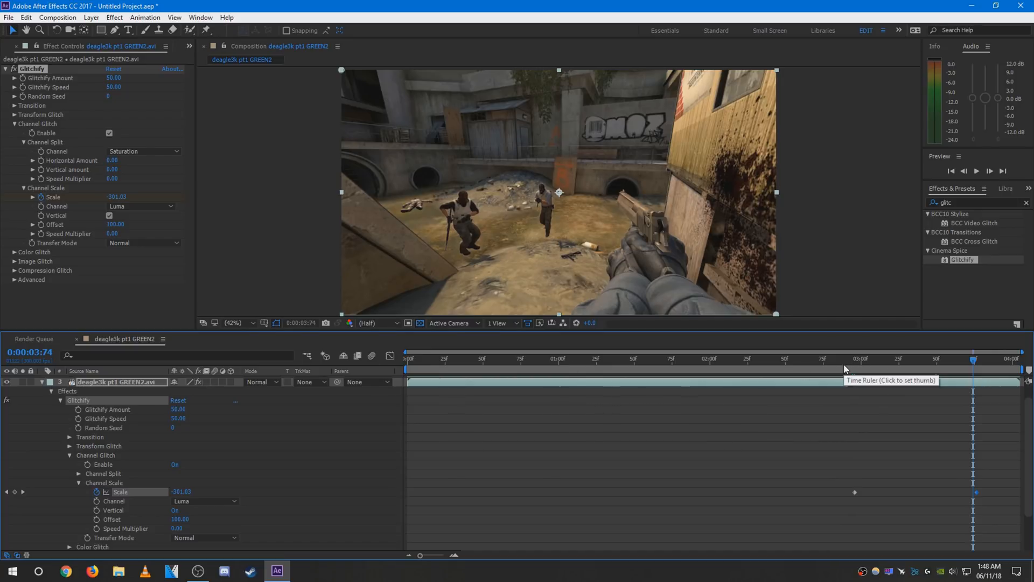
- Tint the DOF layer blue, blend it as Screen, and bring up the timeline's New menu
right_click(52, 381)
type("tint")
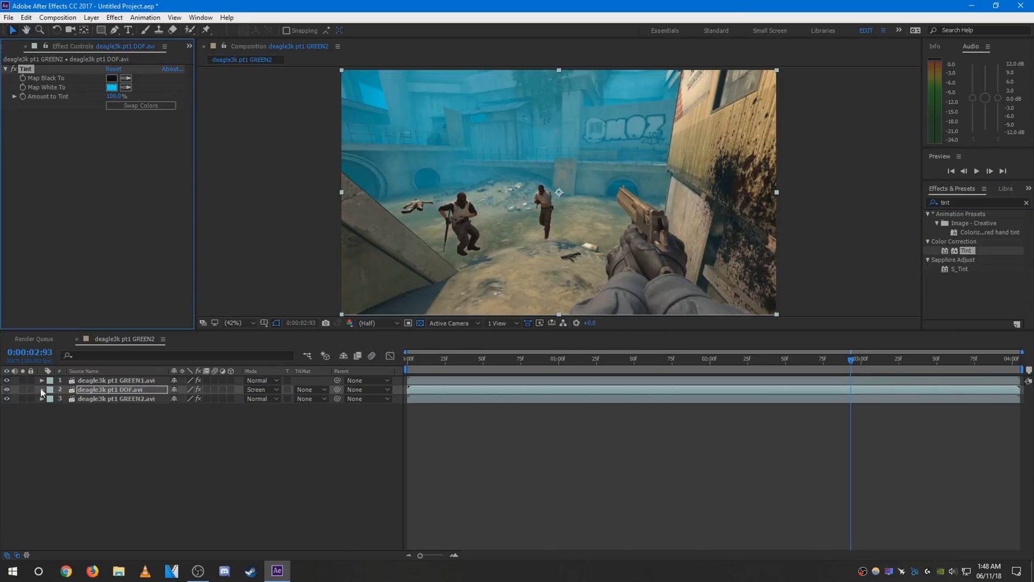
right_click(277, 436)
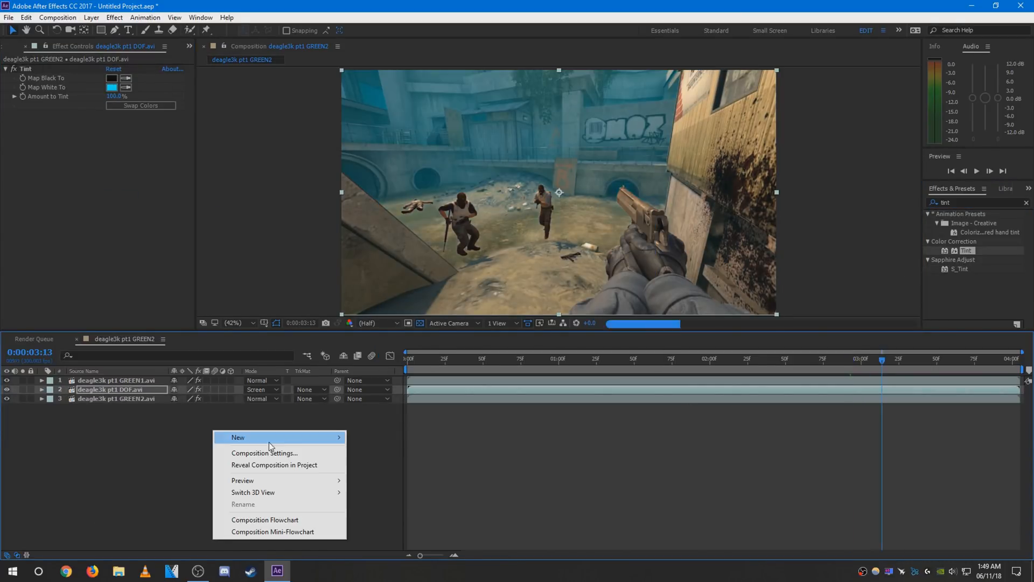